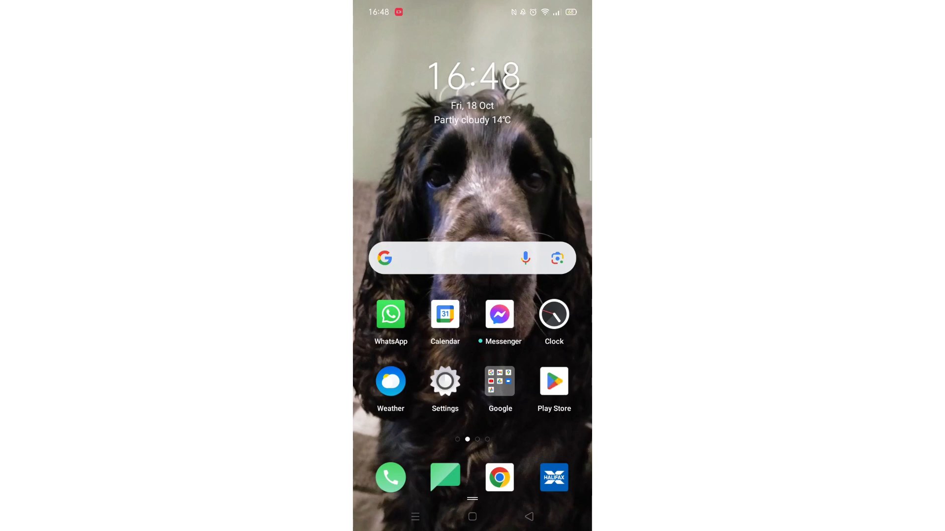
- Launch the Google Play Store from the home screen icon
{"action": "left_click", "coordinate": [553, 381]}
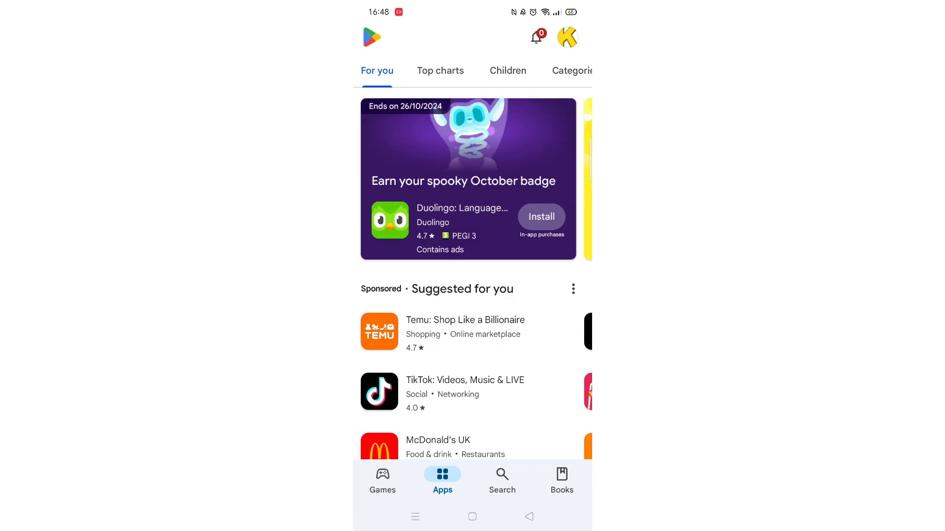
- Search for 'pou' and open the Poundland Perks app details page from the results
{"action": "left_click", "coordinate": [501, 479]}
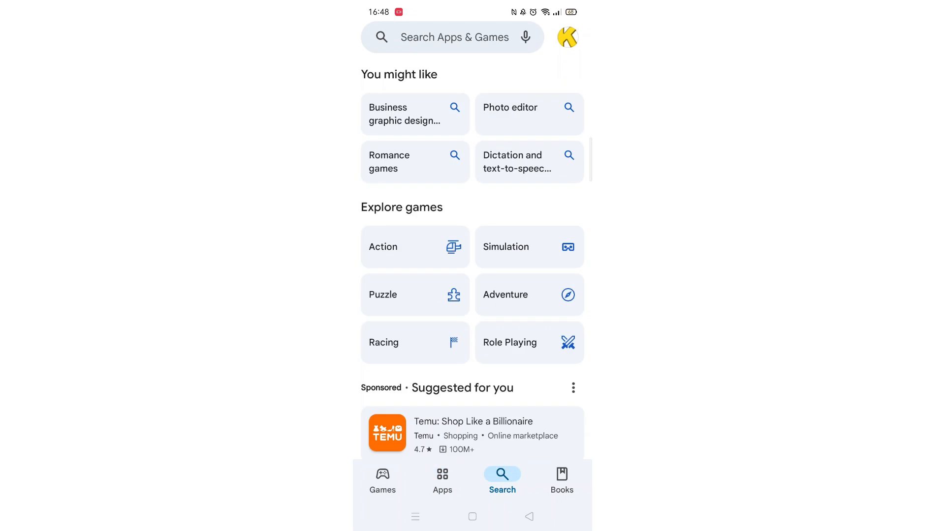
{"action": "type", "text": "pou"}
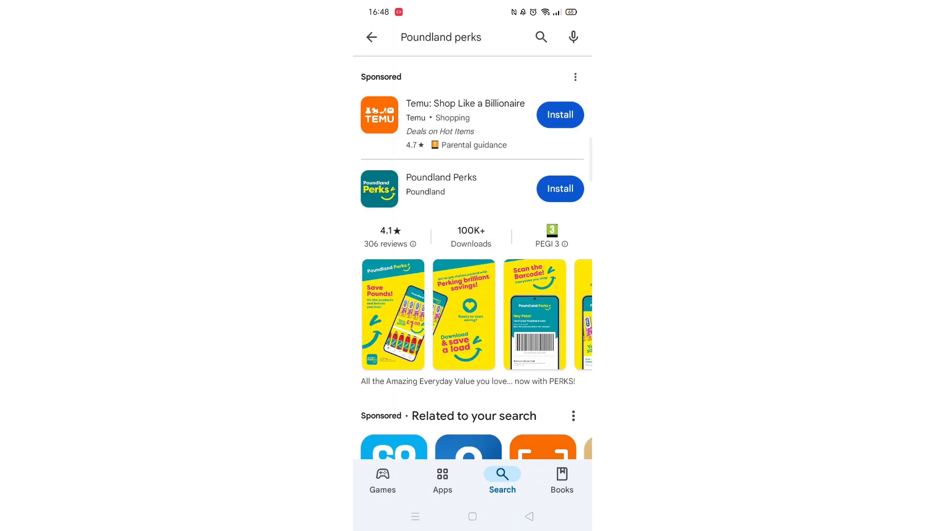
{"action": "left_click", "coordinate": [441, 177]}
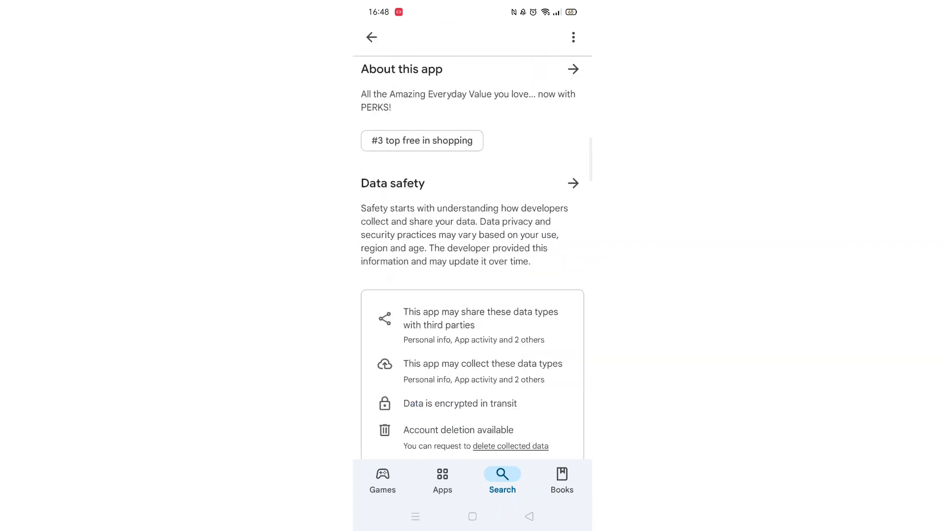
{"action": "left_click", "coordinate": [573, 69]}
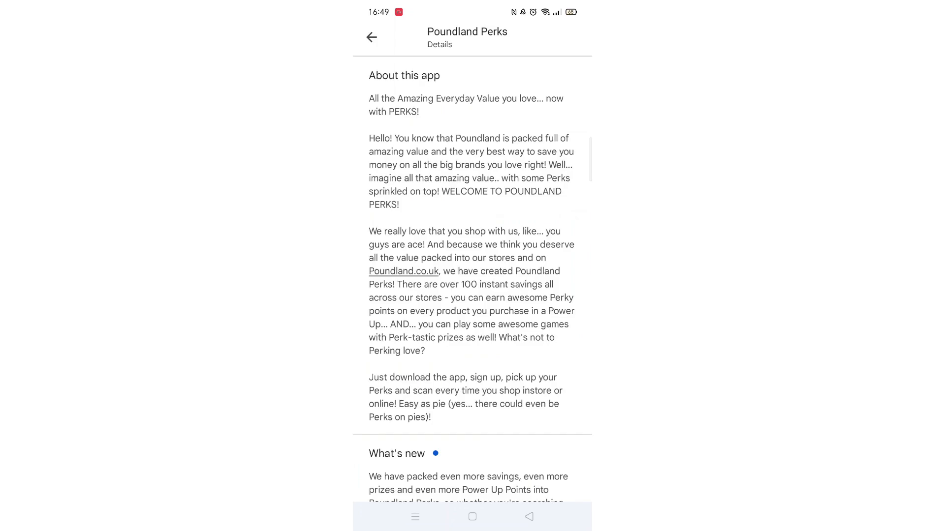
{"action": "scroll", "scroll_direction": "down", "scroll_amount": 3}
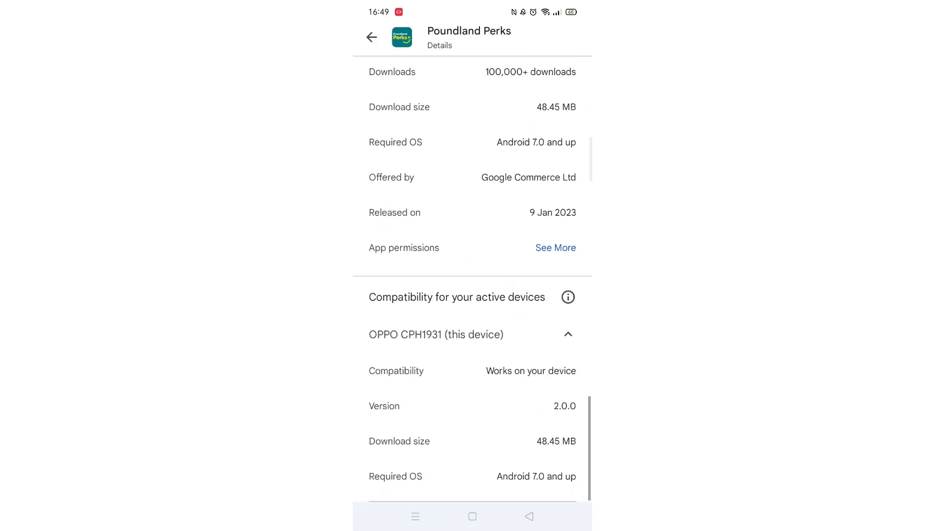
{"action": "left_click", "coordinate": [567, 297]}
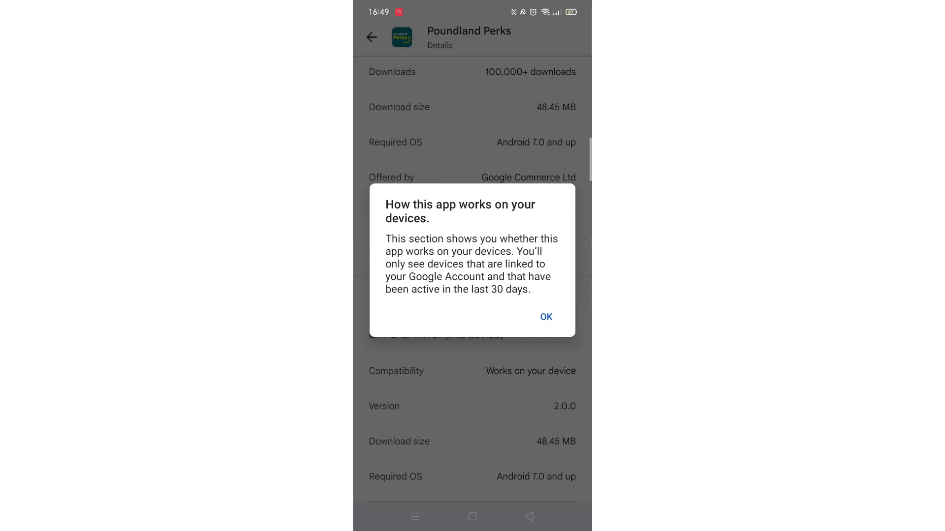
{"action": "left_click", "coordinate": [547, 317]}
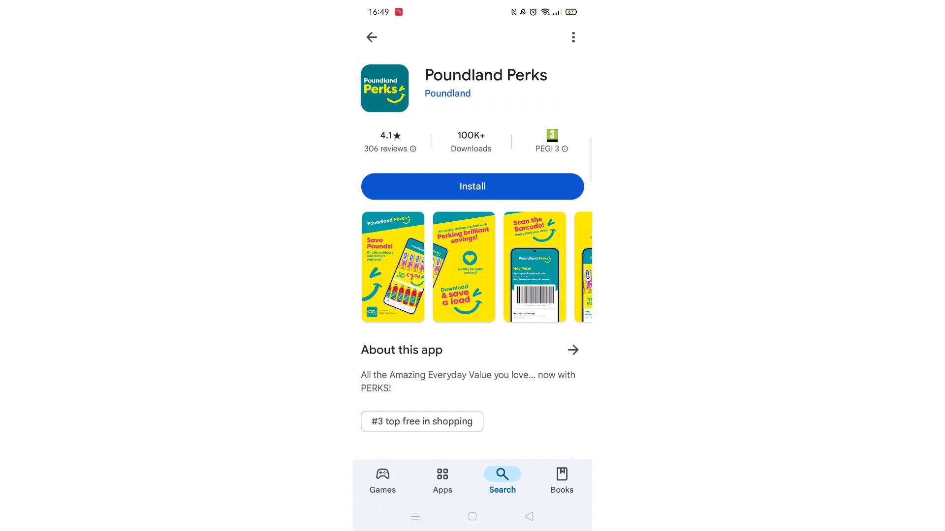
- Install Poundland Perks, wait for the download, then launch the installed app
{"action": "left_click", "coordinate": [471, 186]}
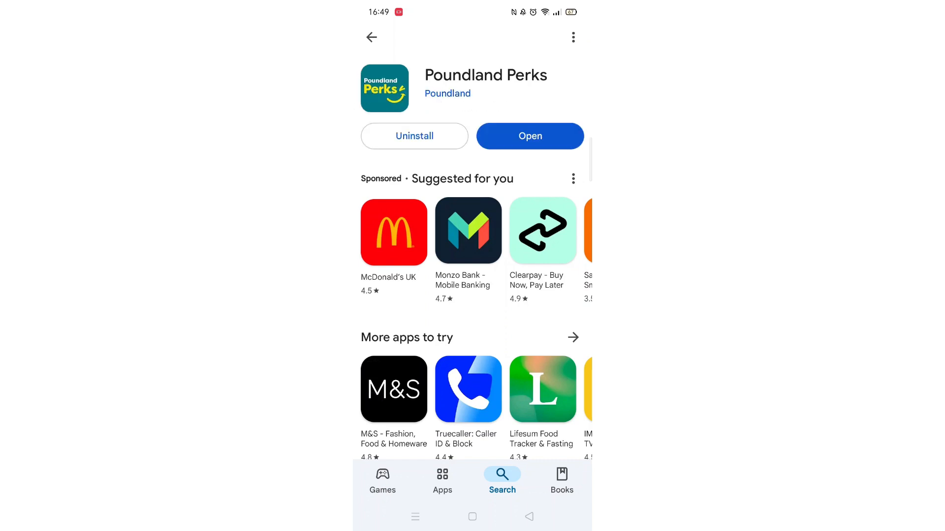
{"action": "left_click", "coordinate": [530, 136]}
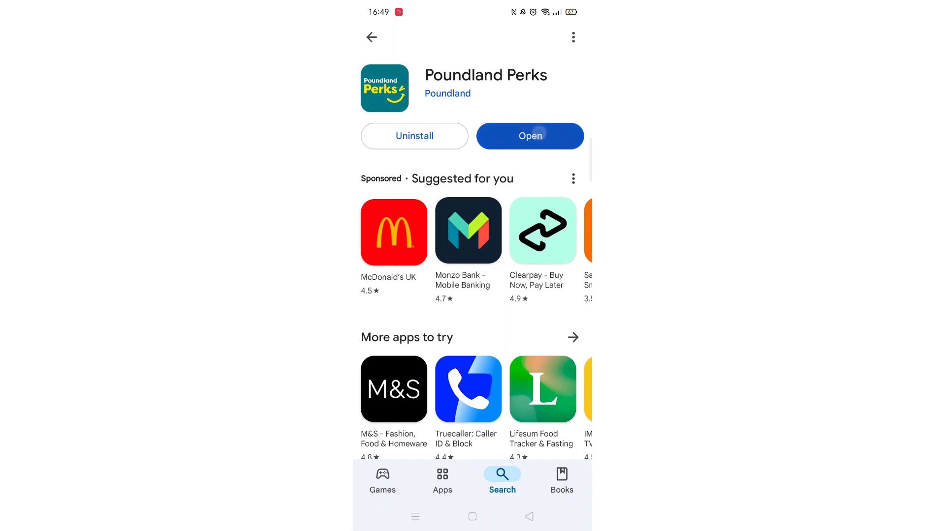